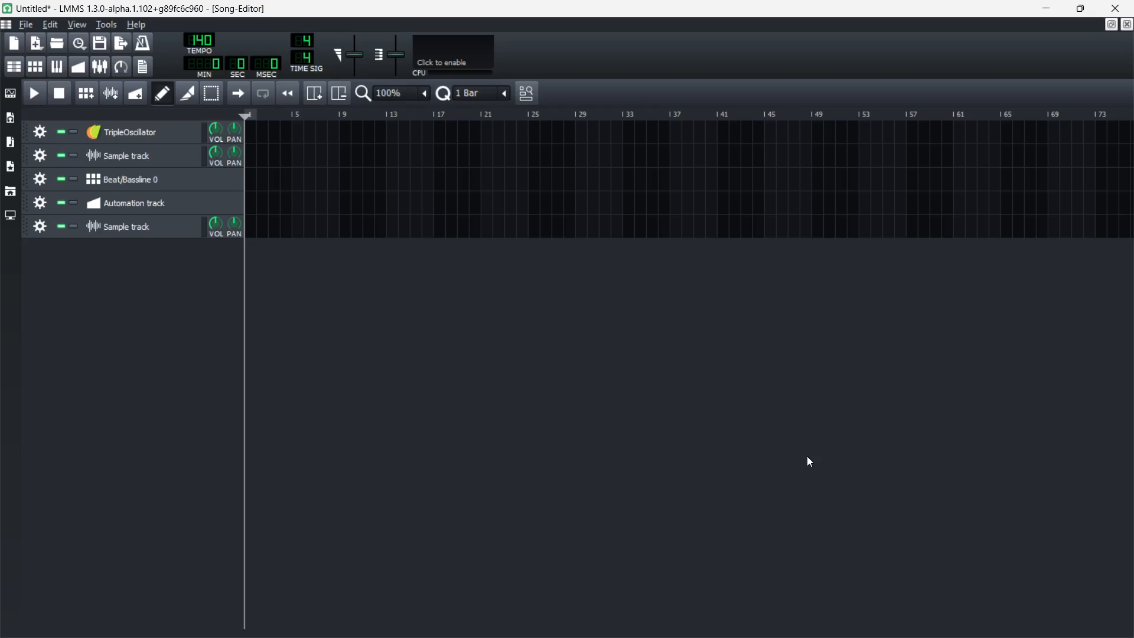
pyautogui.moveTo(527, 333)
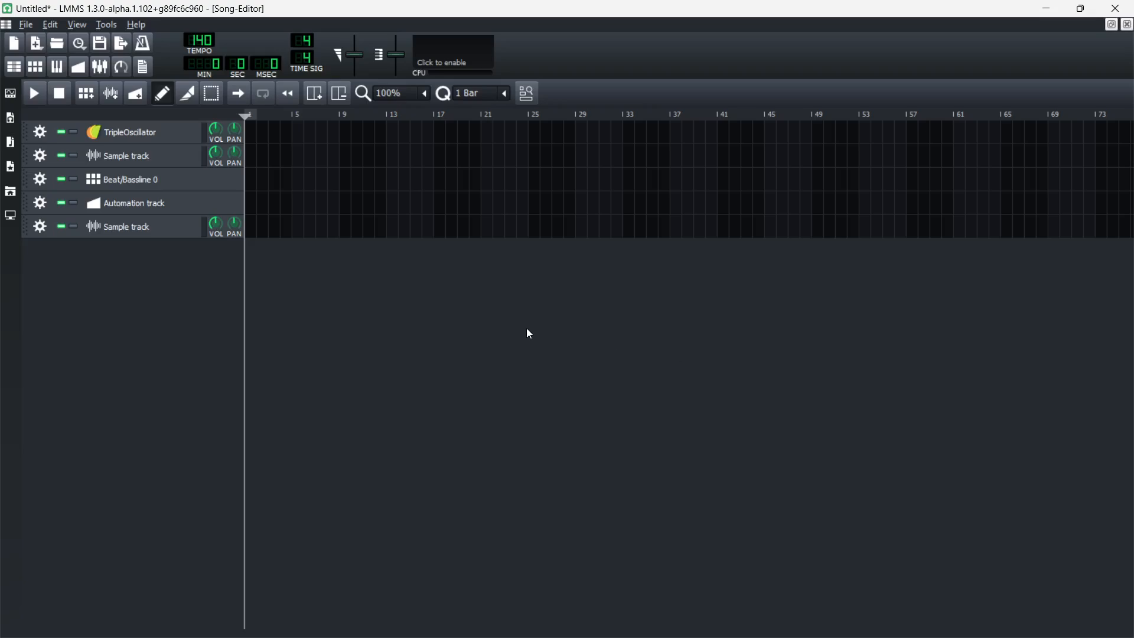
pyautogui.moveTo(487, 391)
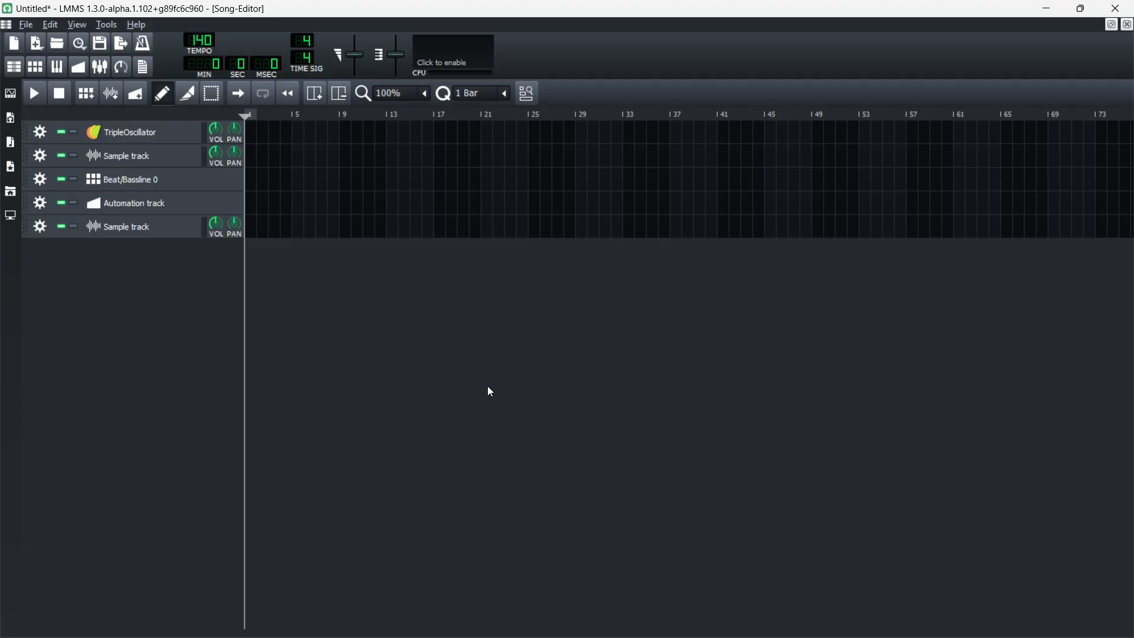
pyautogui.moveTo(482, 361)
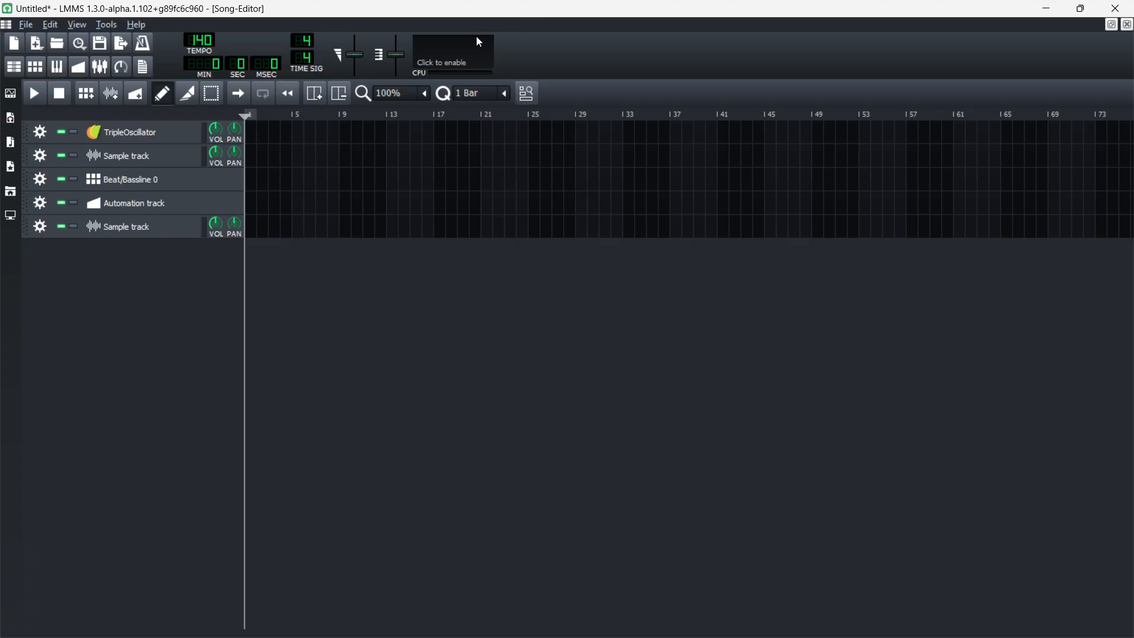
pyautogui.moveTo(29, 24)
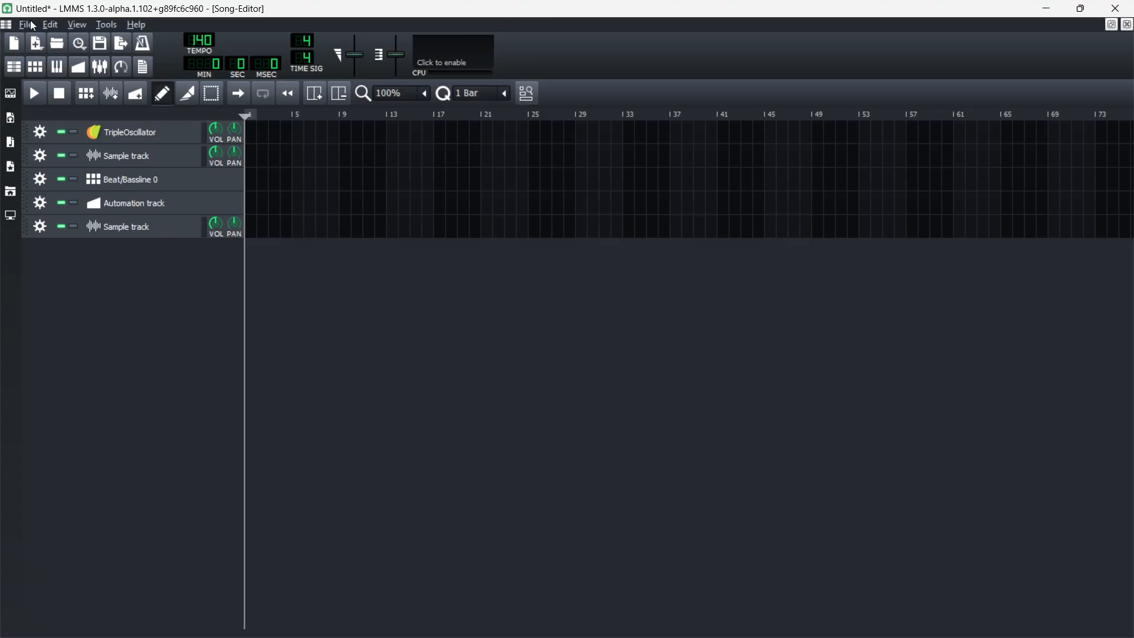
# - Bring up the Settings dialog's Paths page listing the VST plugins directory
pyautogui.click(50, 24)
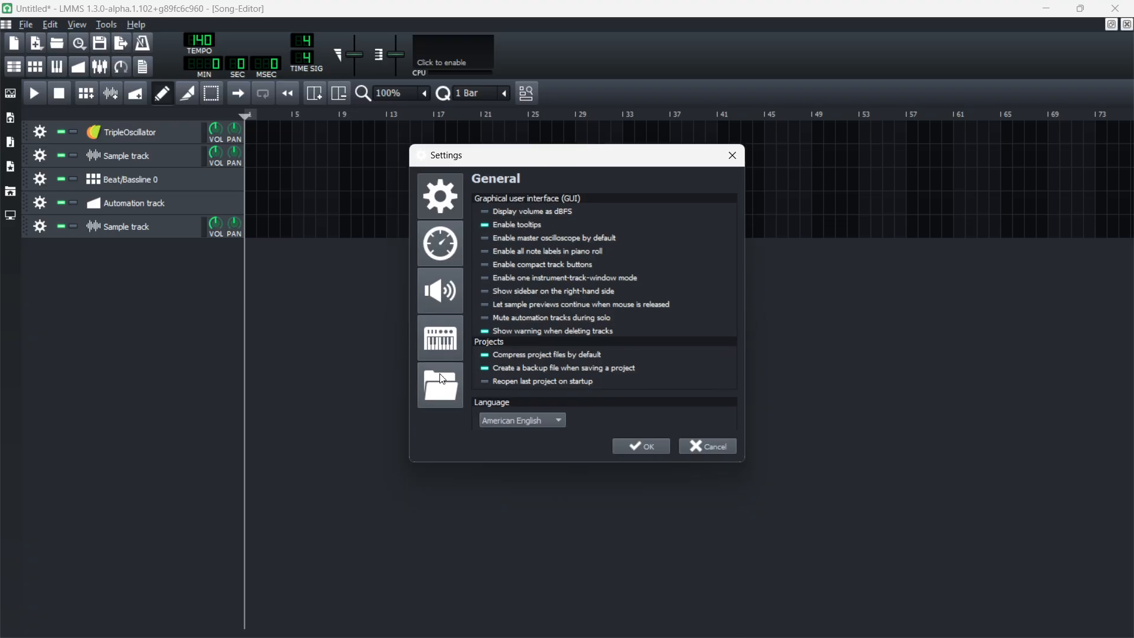
pyautogui.click(440, 384)
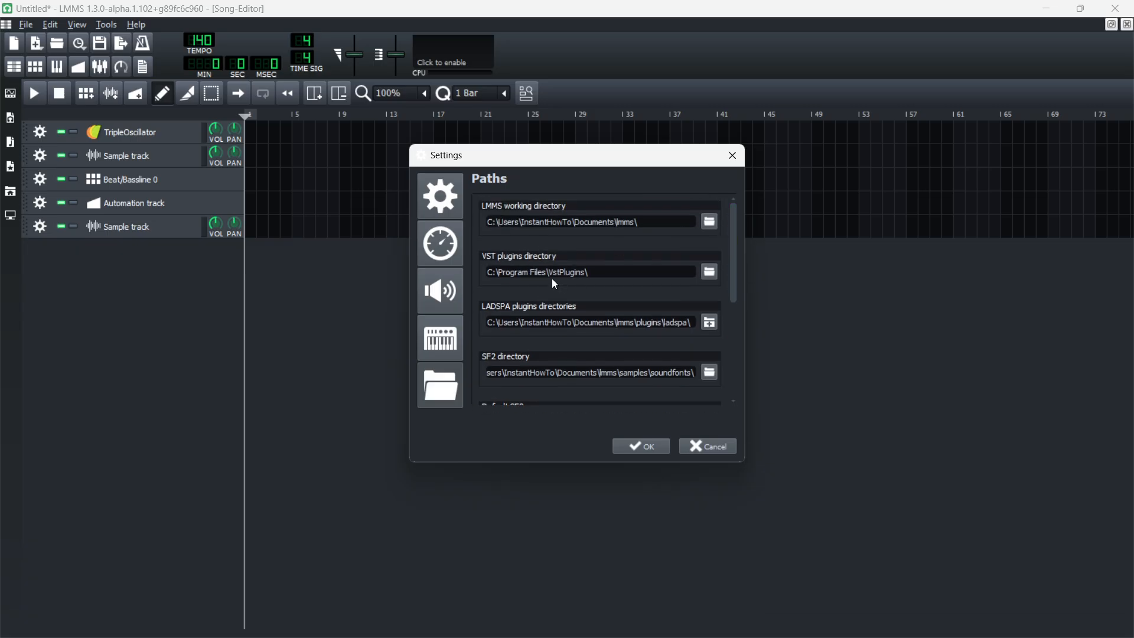
pyautogui.moveTo(495, 264)
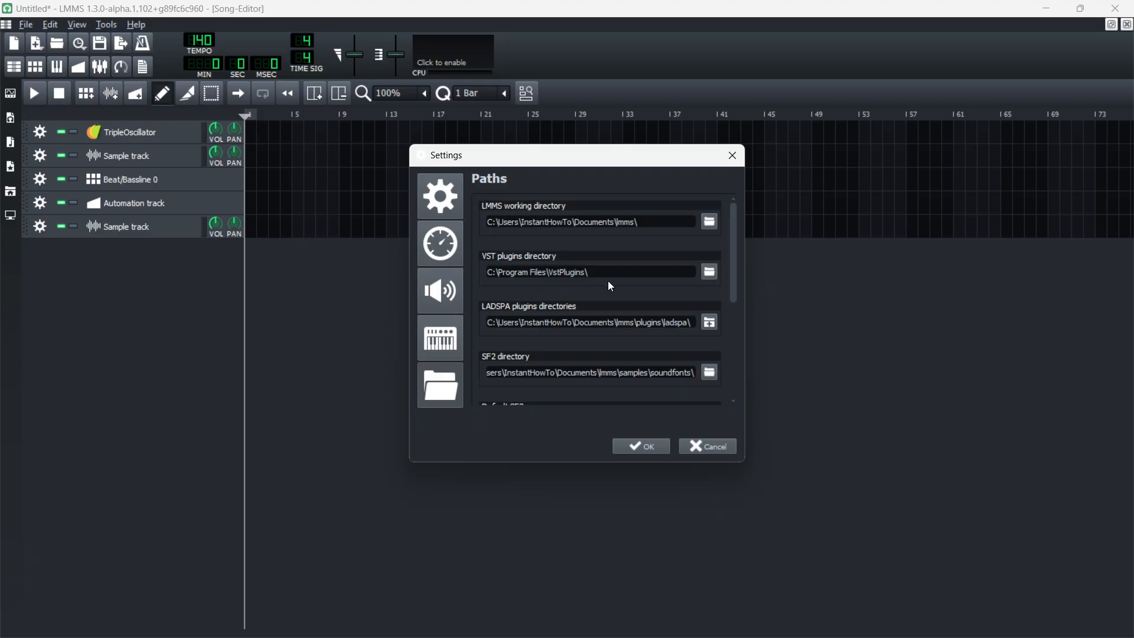
pyautogui.click(586, 272)
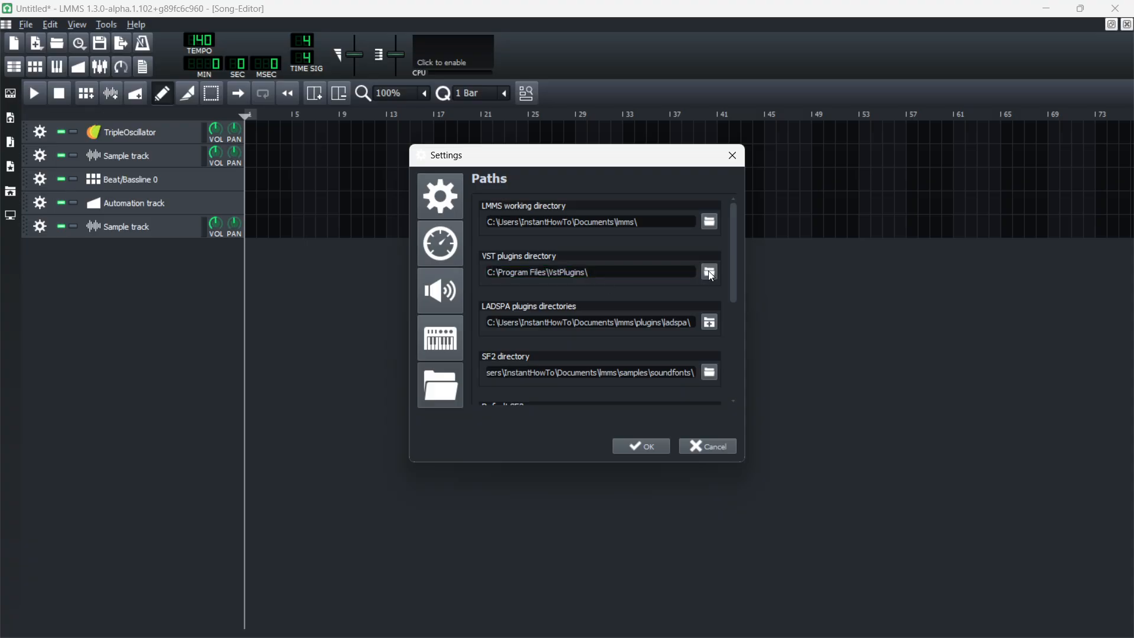
# - Browse the VST directory chooser into C:\Program Files\LMMS\plugins
pyautogui.click(707, 272)
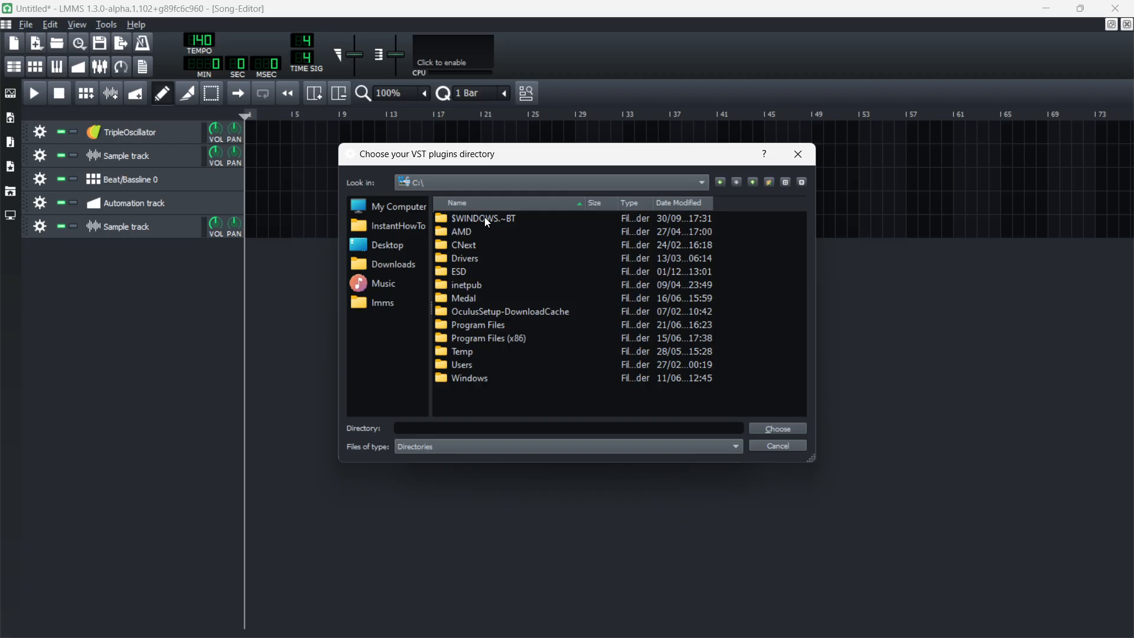
pyautogui.doubleClick(477, 323)
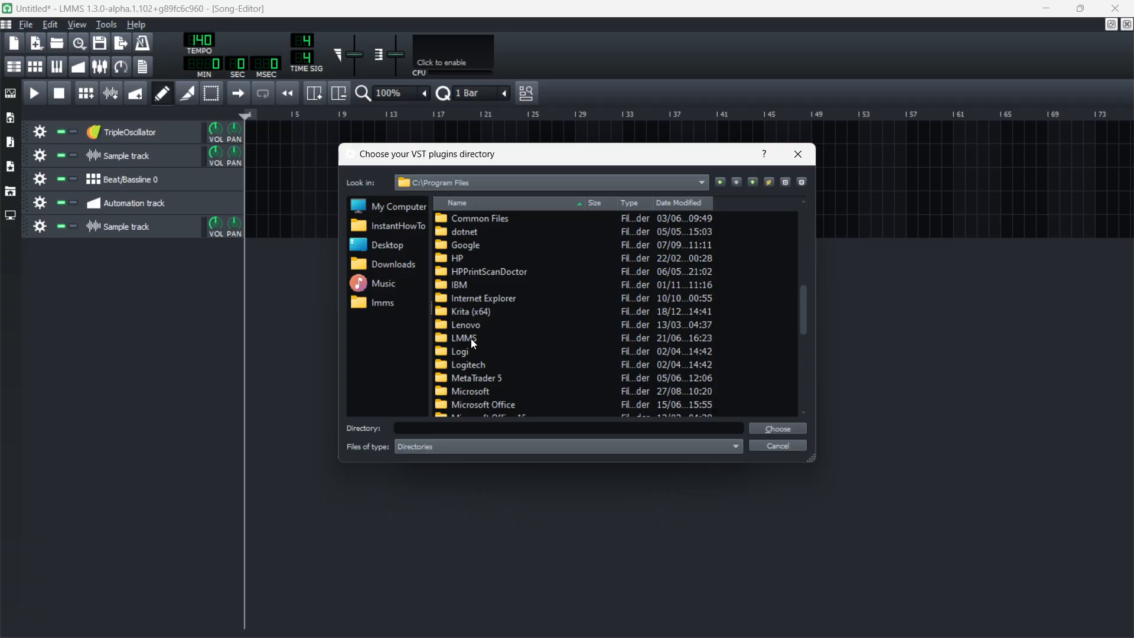
pyautogui.doubleClick(464, 338)
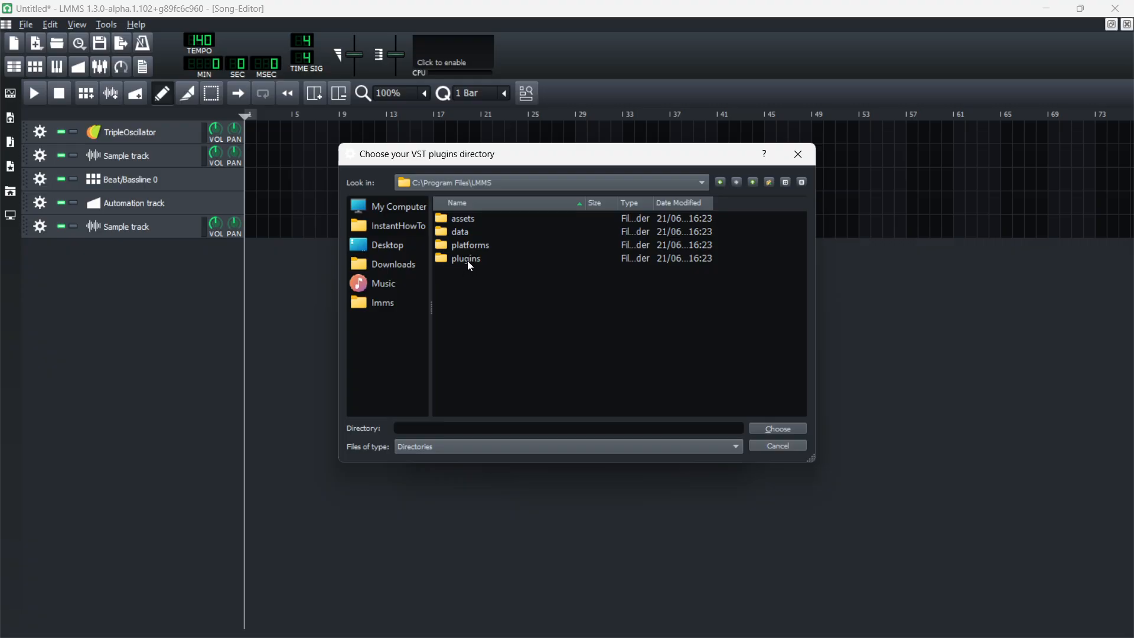
pyautogui.doubleClick(466, 259)
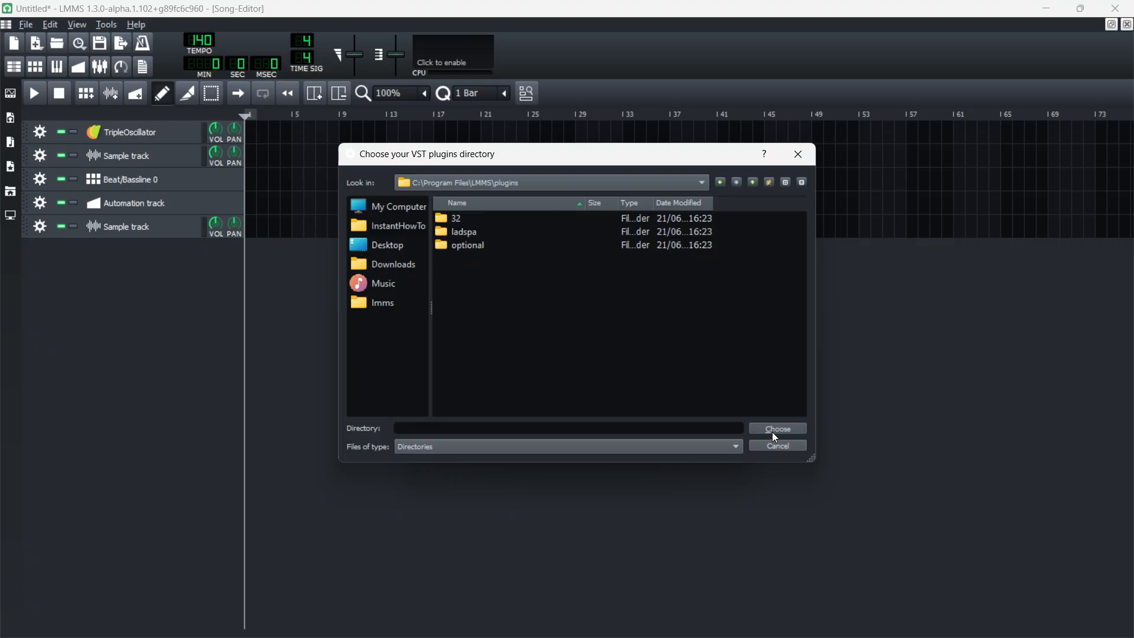
# - Choose C:/Program Files/LMMS/plugins as the VST plugins directory and save the settings
pyautogui.click(777, 428)
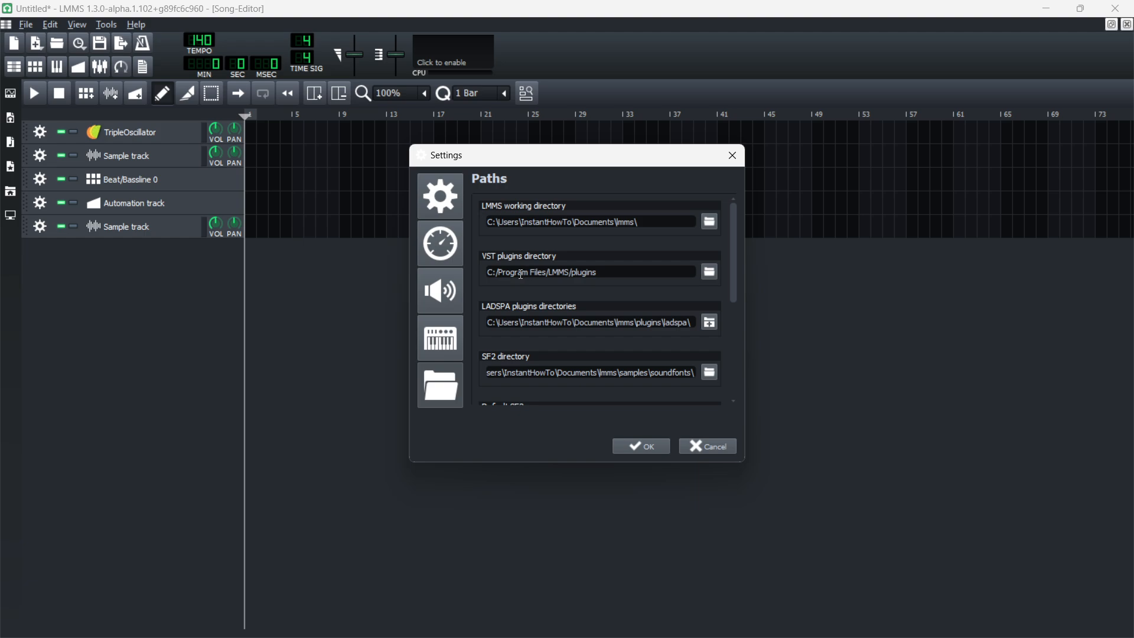
pyautogui.moveTo(539, 268)
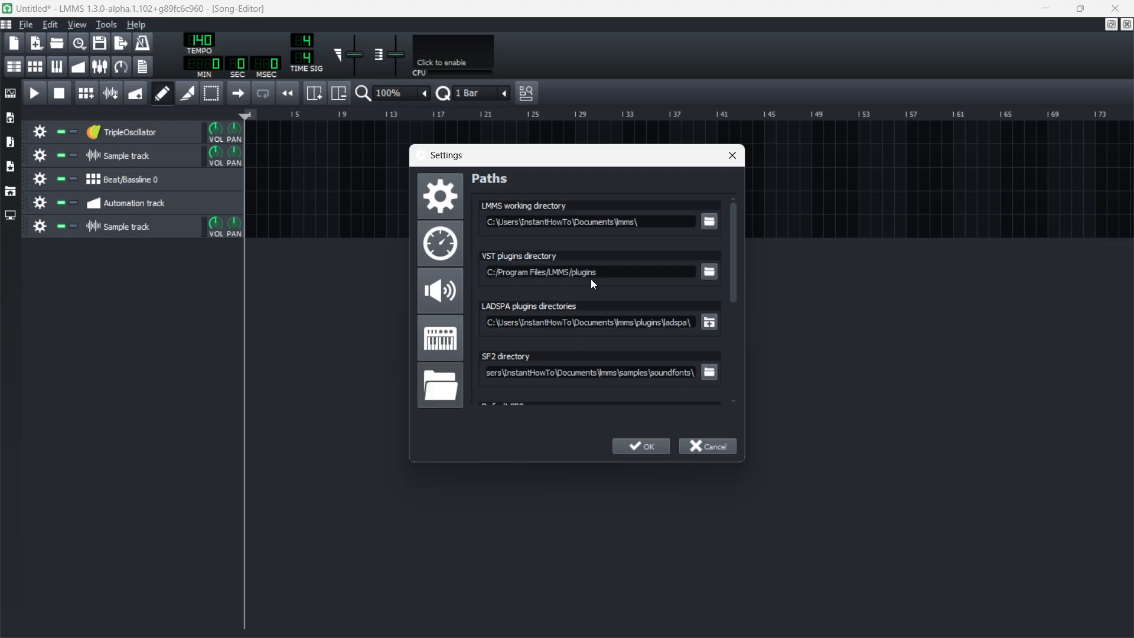
pyautogui.click(639, 445)
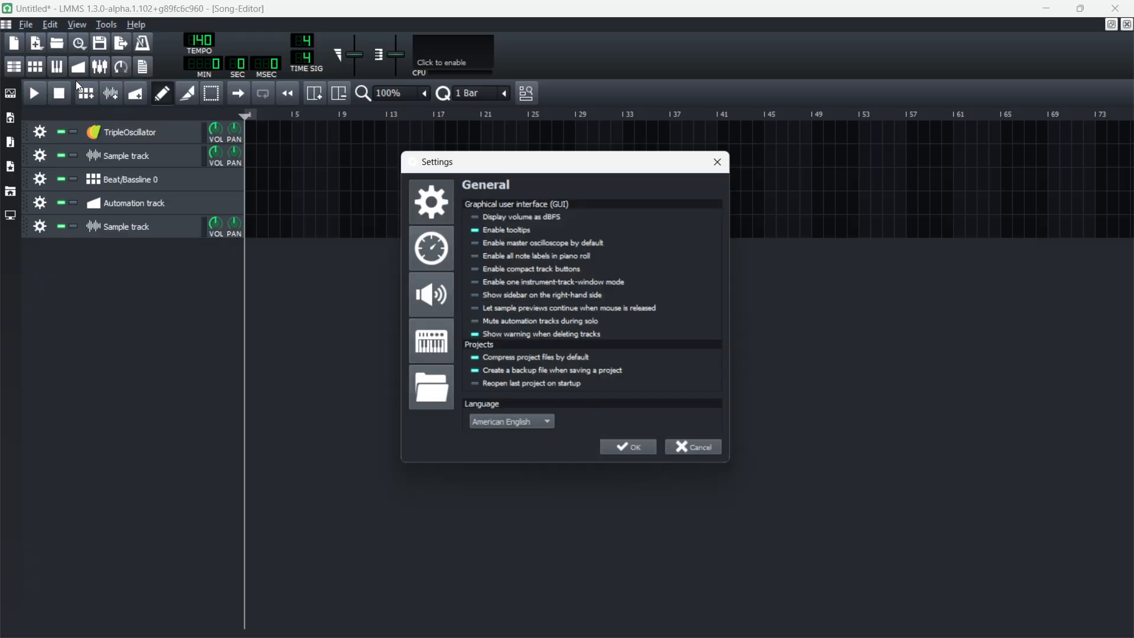
pyautogui.click(430, 388)
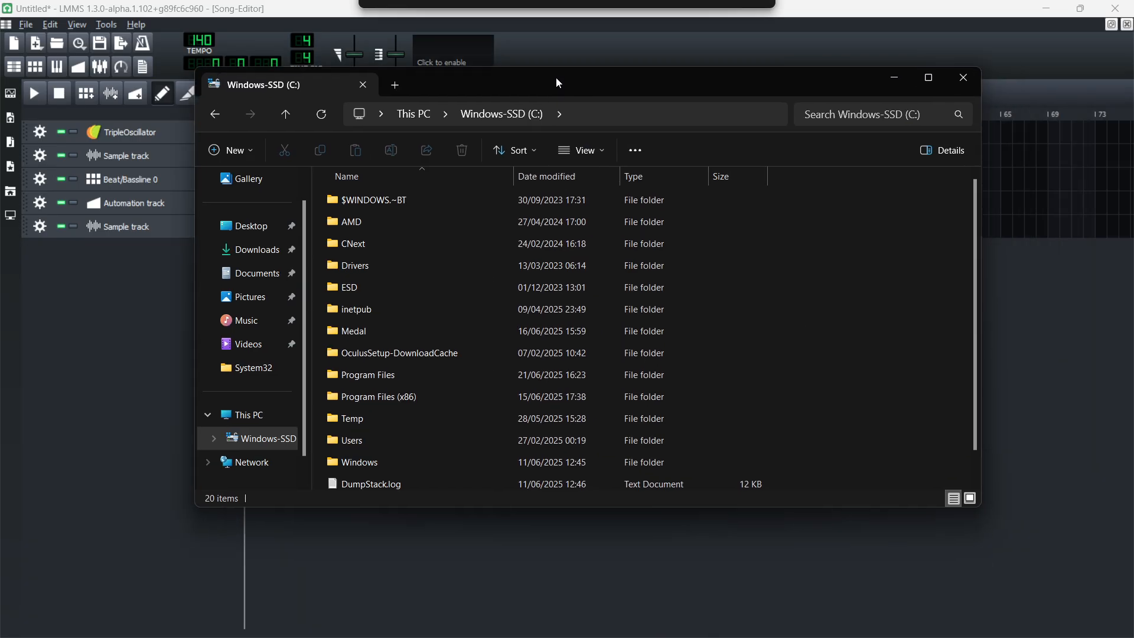
# - View the contents of C:\Program Files\LMMS\plugins in File Explorer, then close the window
pyautogui.doubleClick(367, 374)
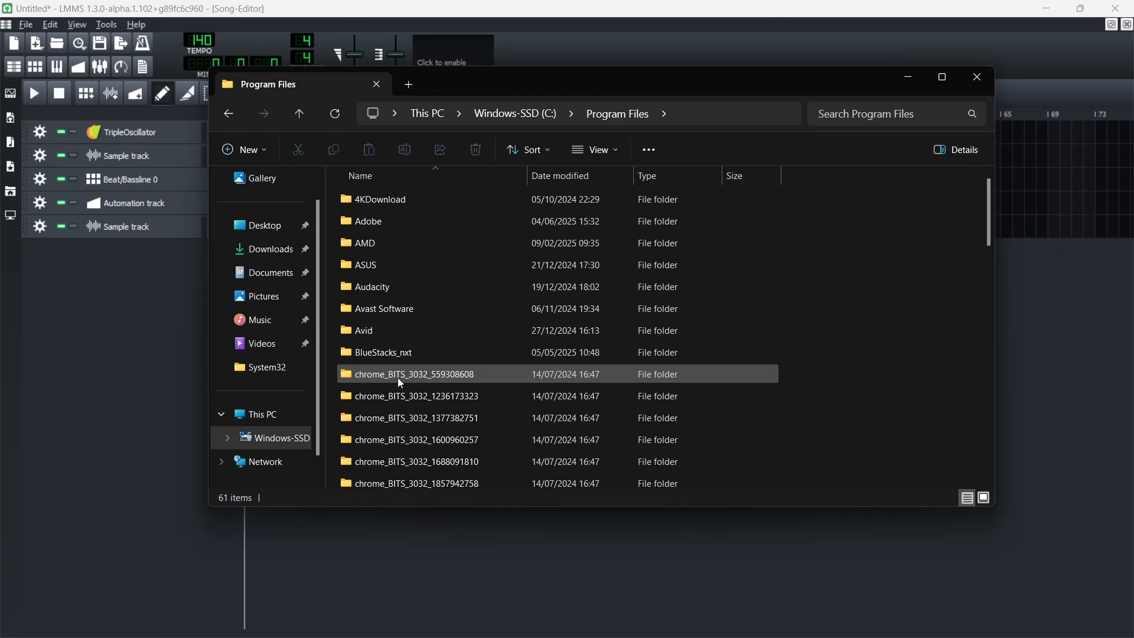
pyautogui.scroll(-3)
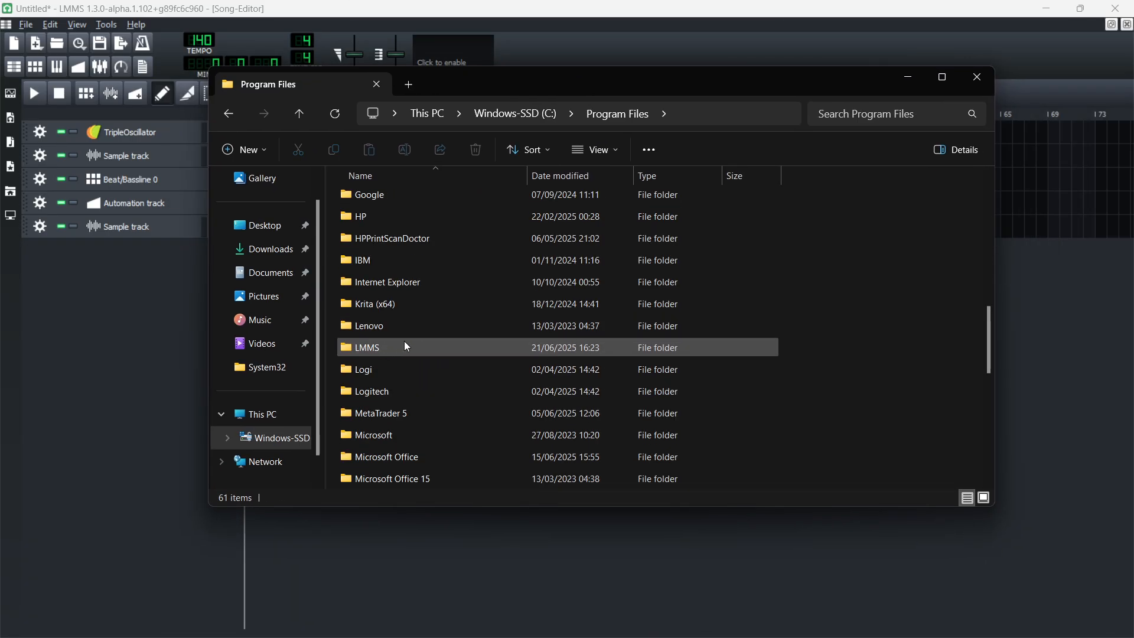
pyautogui.doubleClick(366, 347)
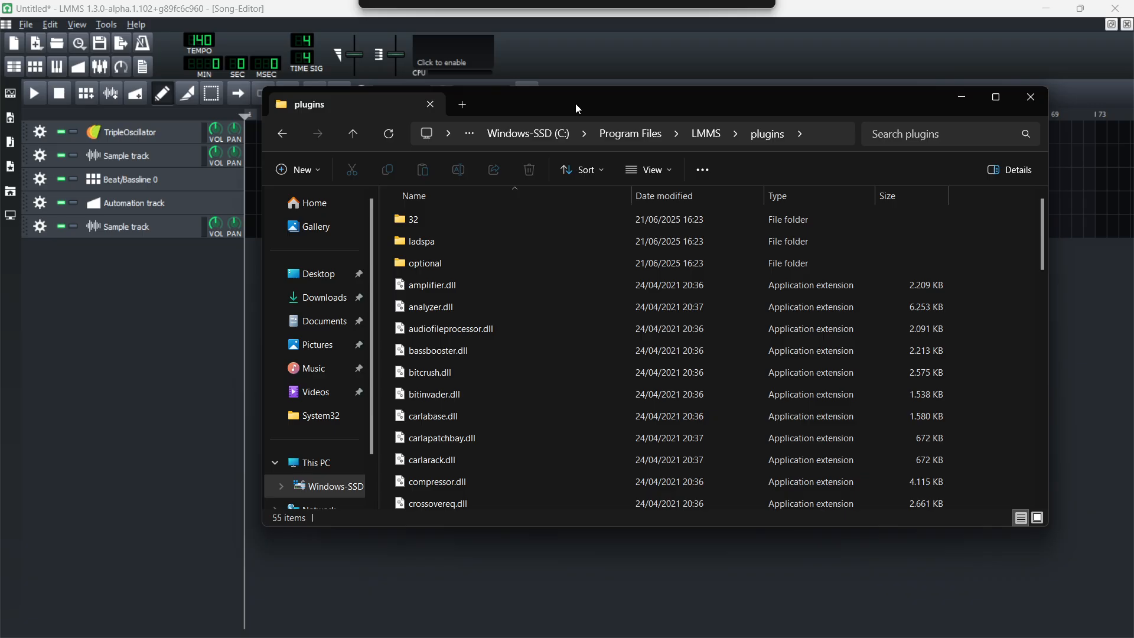
pyautogui.click(528, 134)
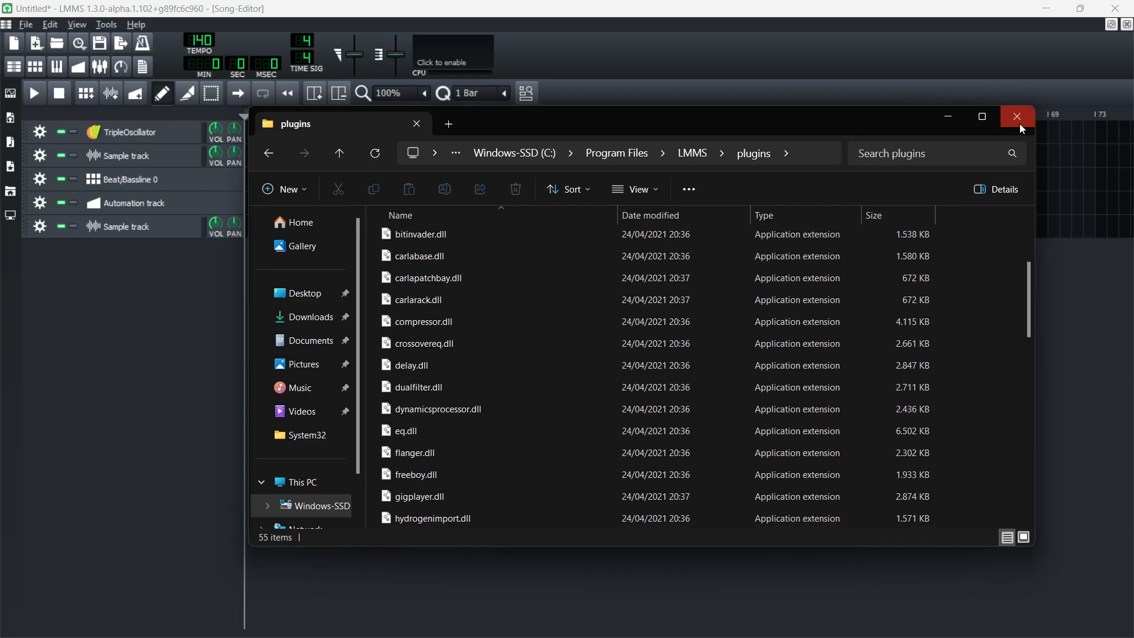
pyautogui.moveTo(1017, 117)
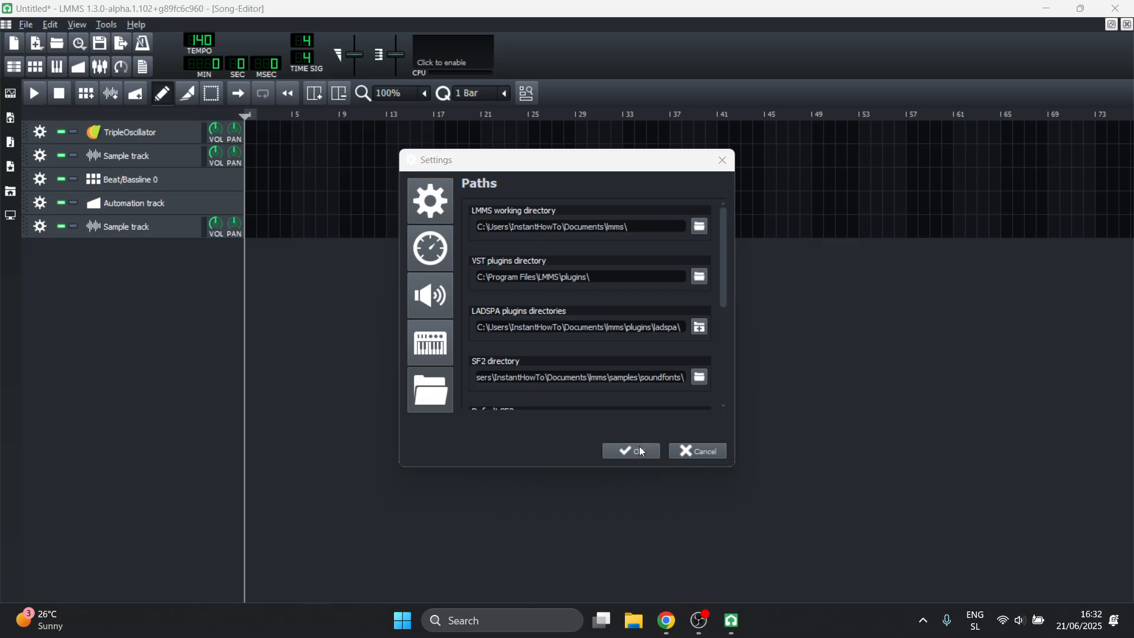
# - Confirm C:\Program Files\LMMS\plugins as the VST directory and close Settings with OK
pyautogui.click(630, 450)
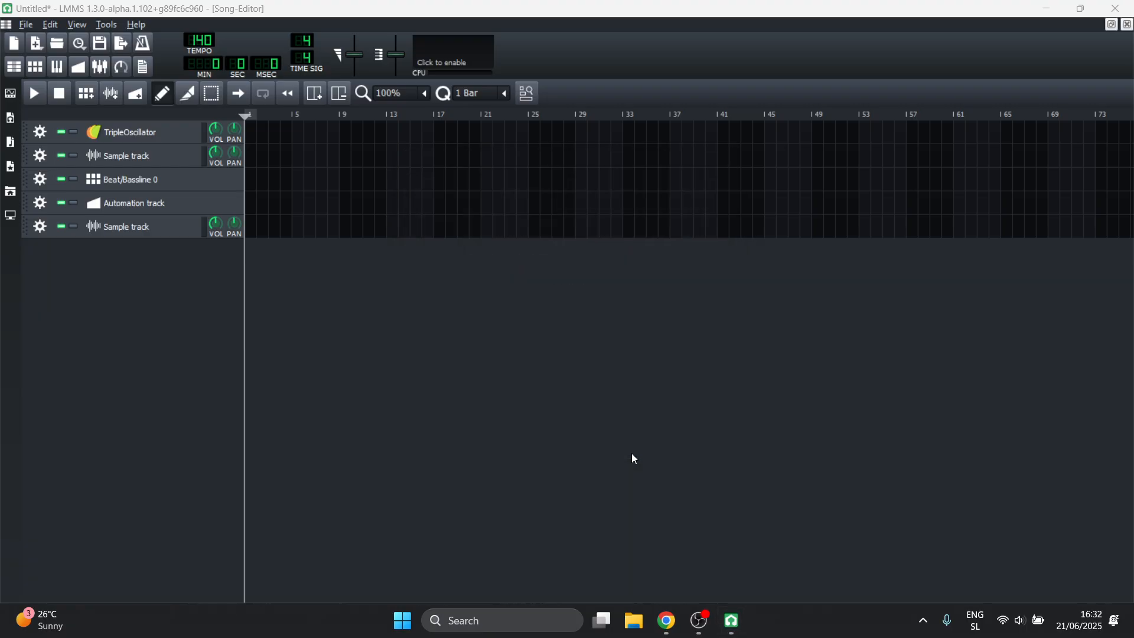